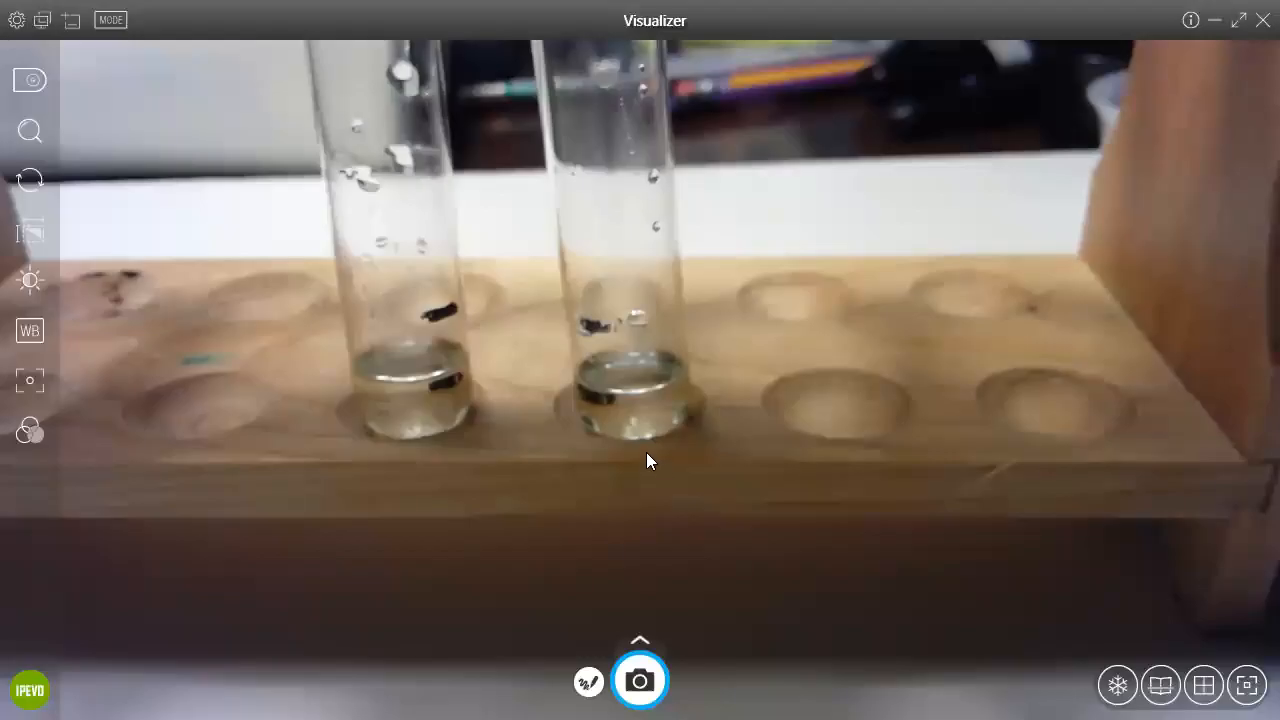
mouse_move(648, 350)
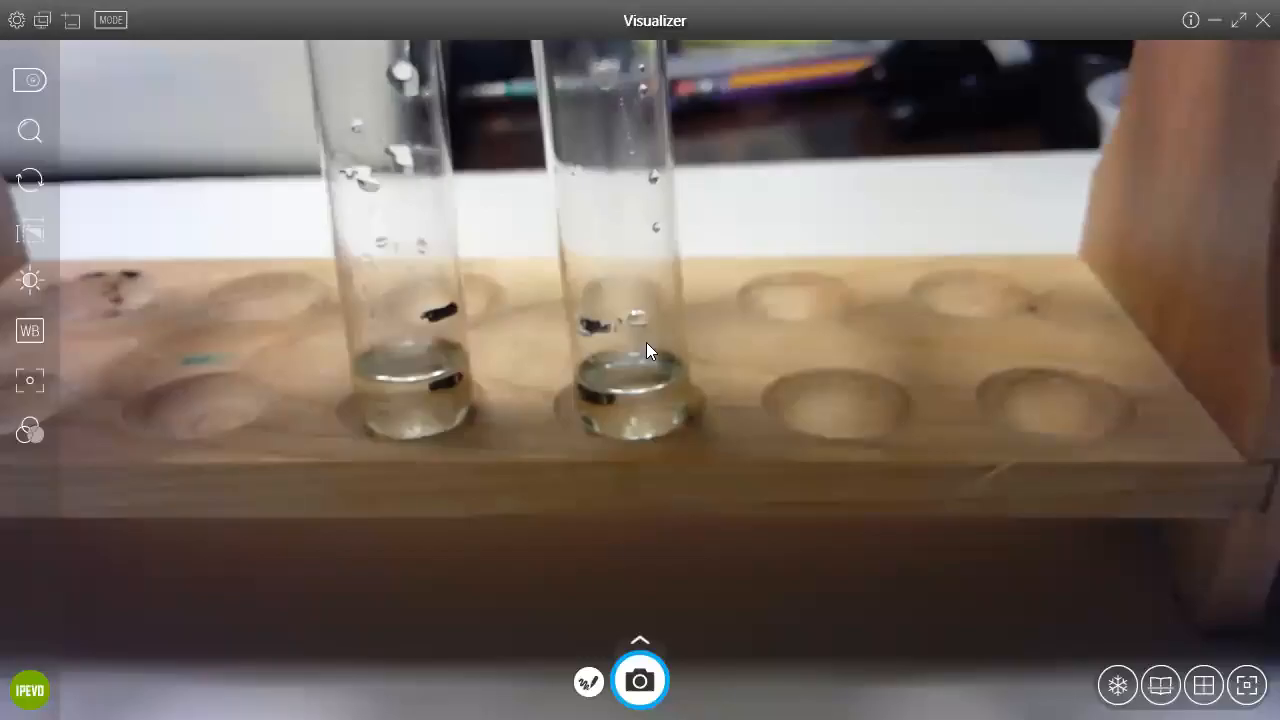
mouse_move(350, 40)
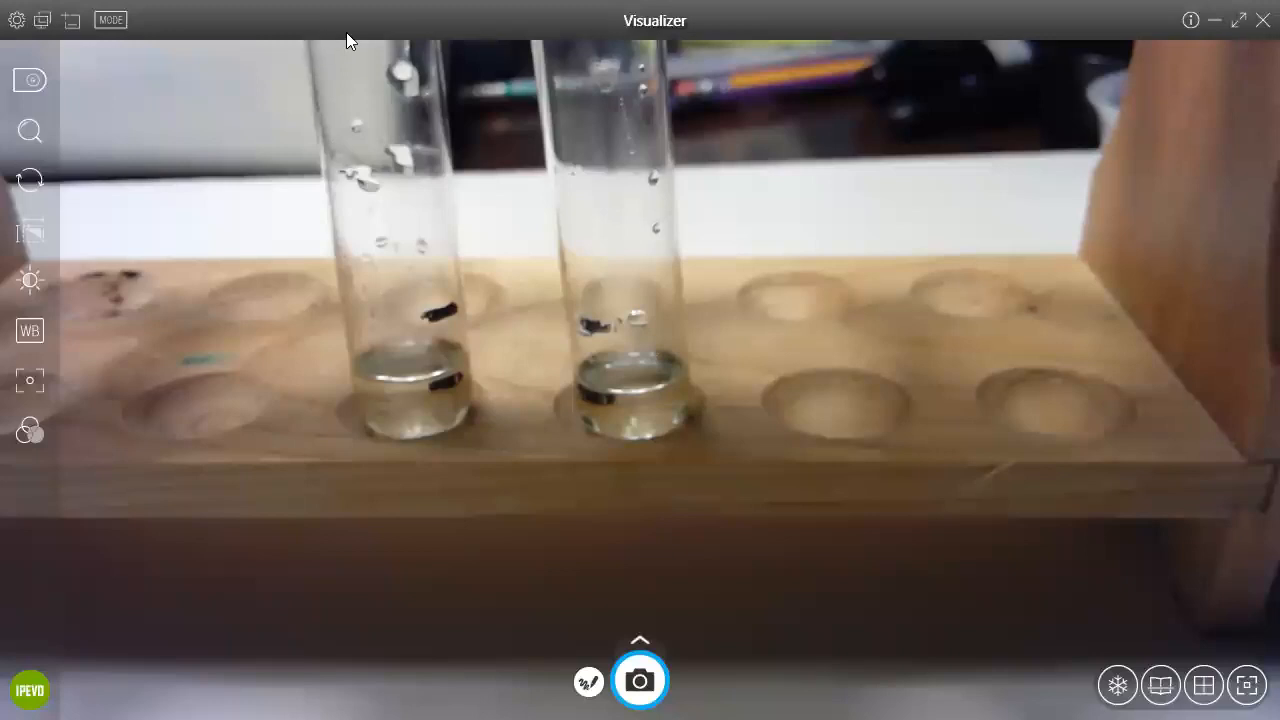
mouse_move(705, 217)
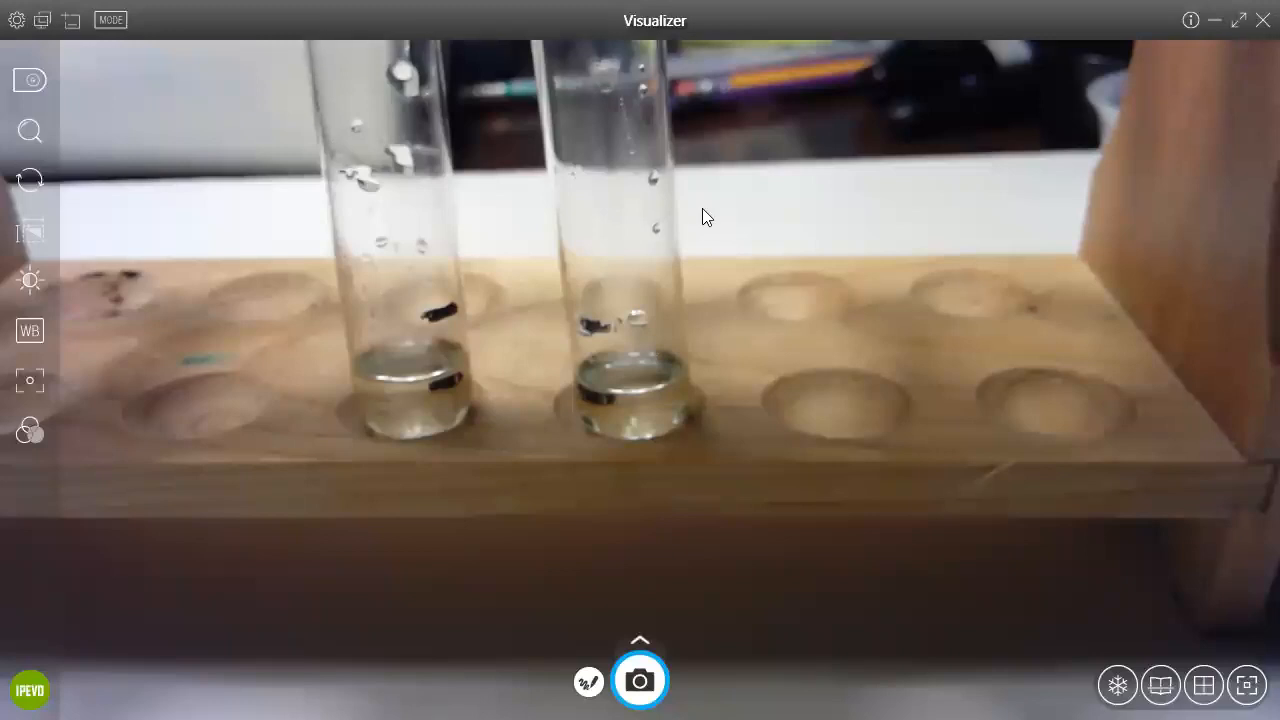
mouse_move(1108, 335)
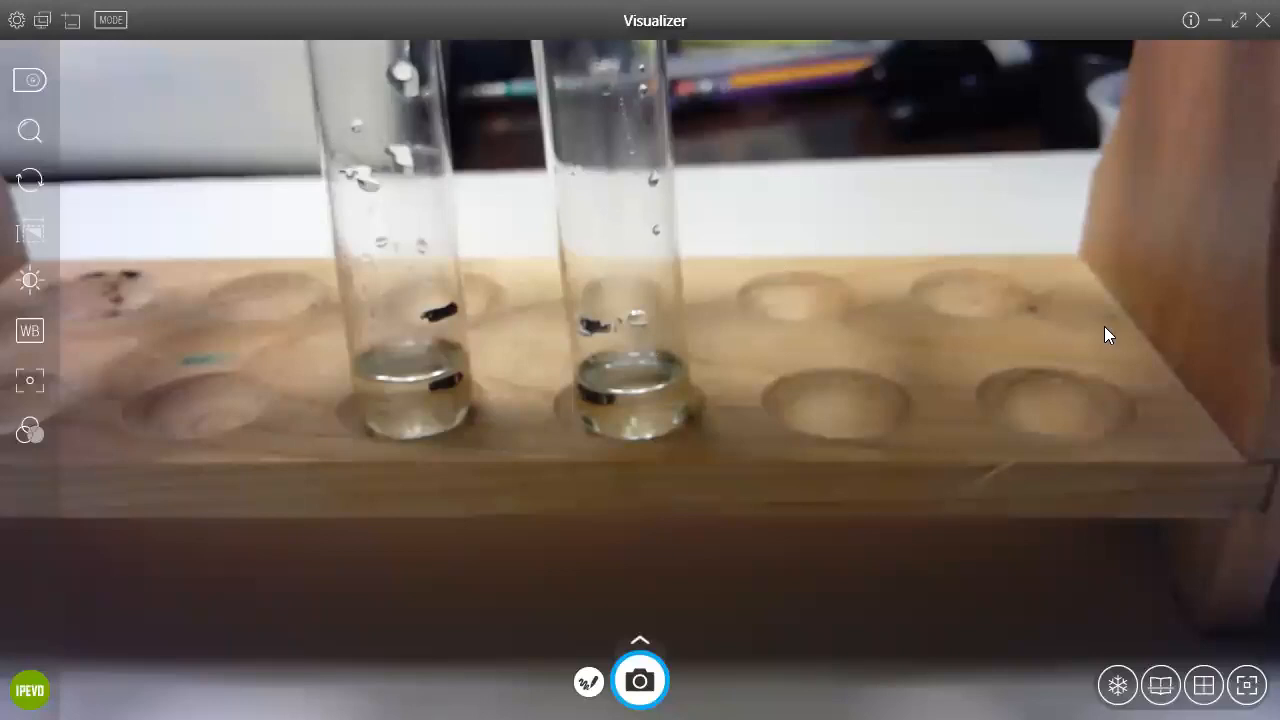
mouse_move(1115, 343)
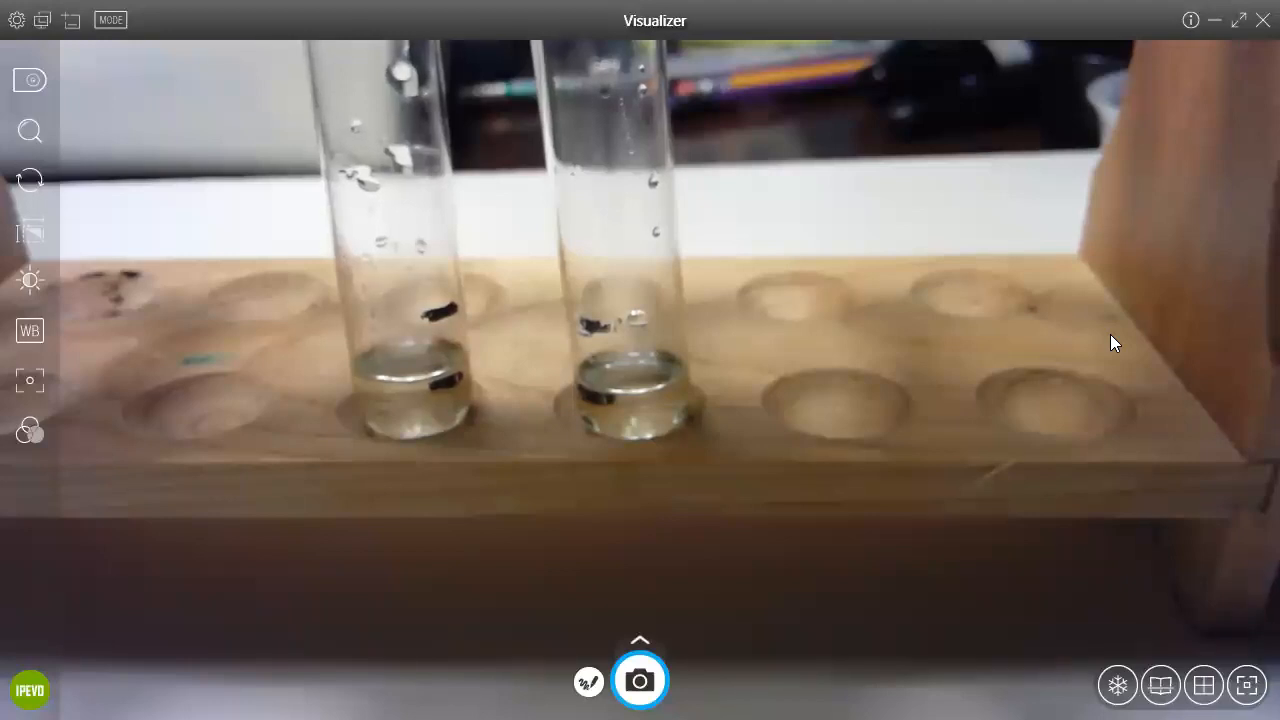